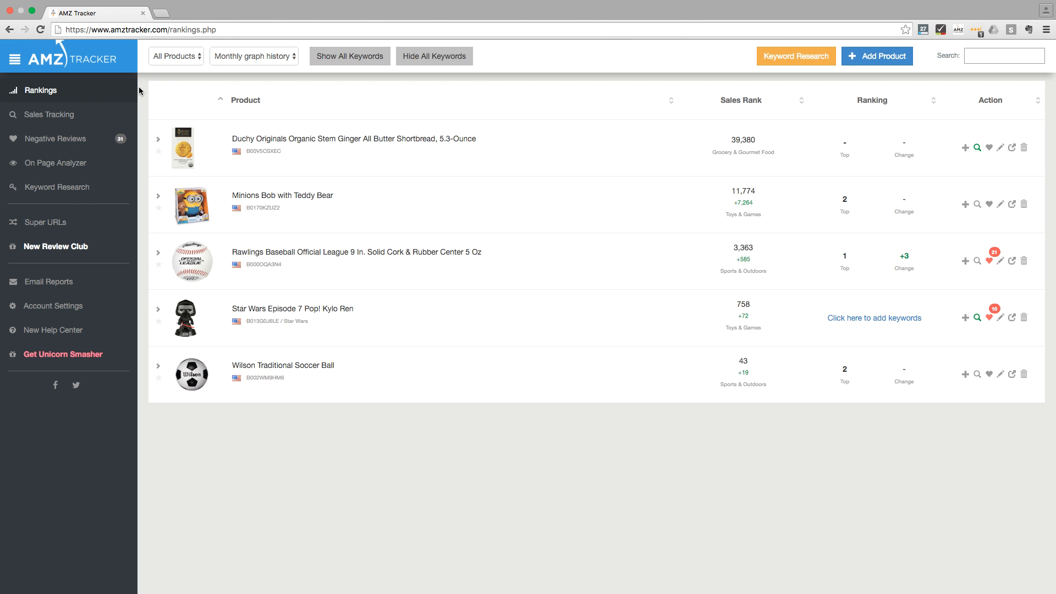
# Launch the Keyword Research tool from the top of the Rankings page
pyautogui.click(795, 56)
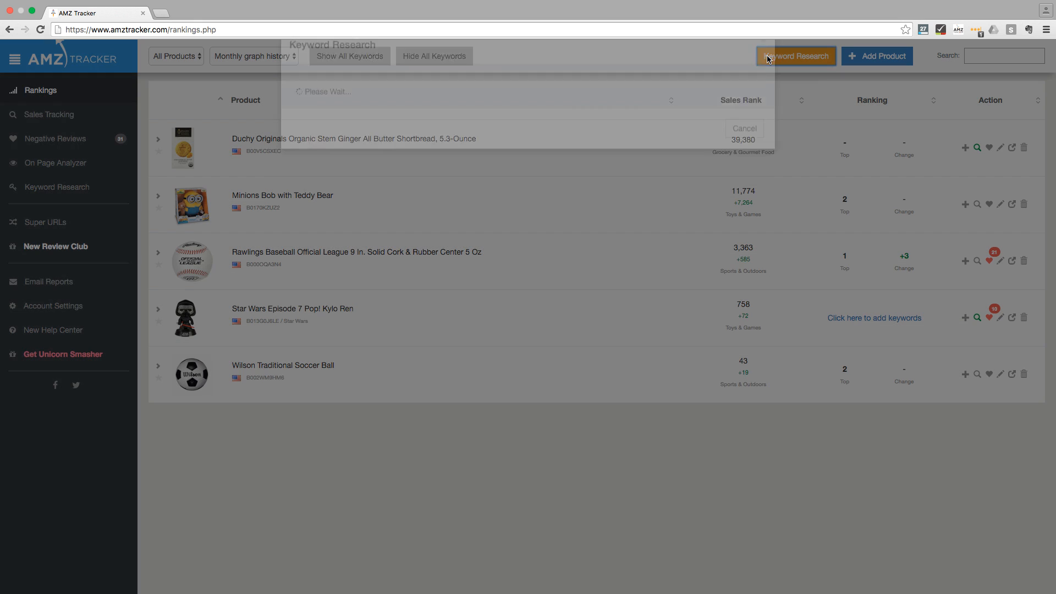
pyautogui.click(795, 56)
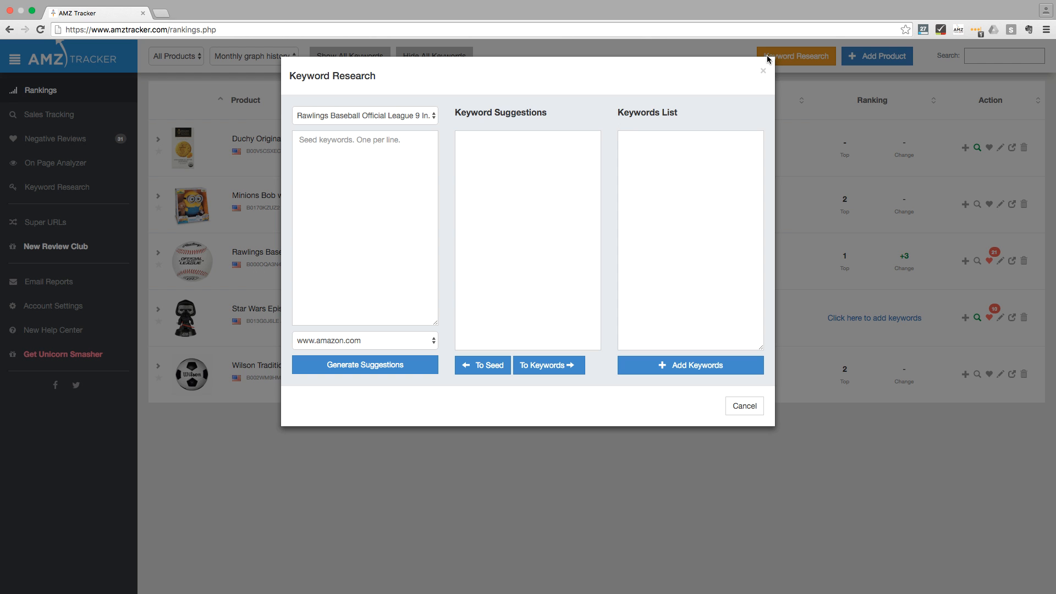
# Choose Duchy Originals Organic Stem Ginger All Butter Shortbread as the product to research
pyautogui.click(364, 116)
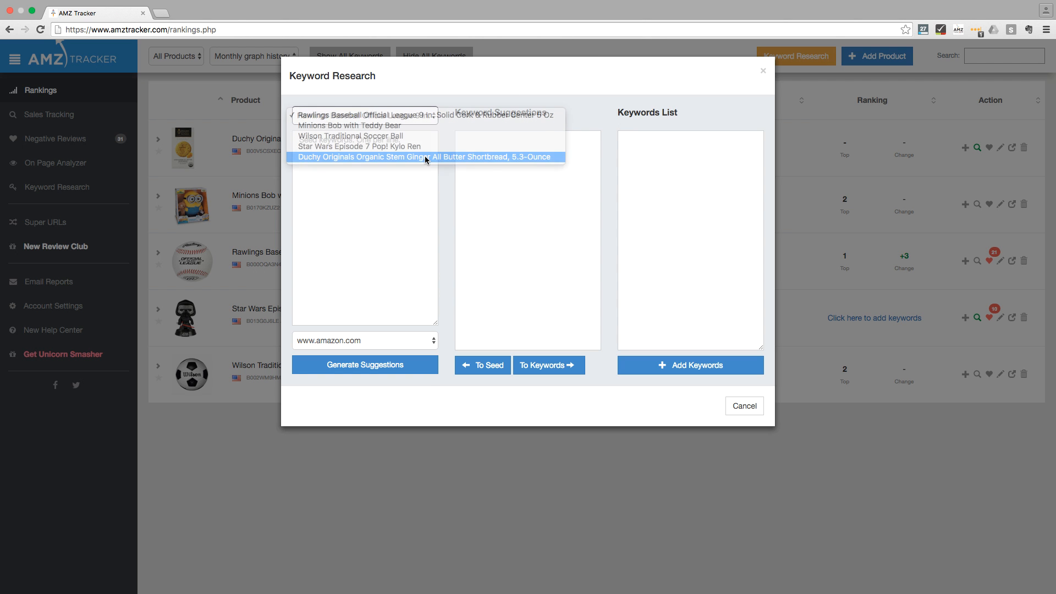
pyautogui.click(427, 156)
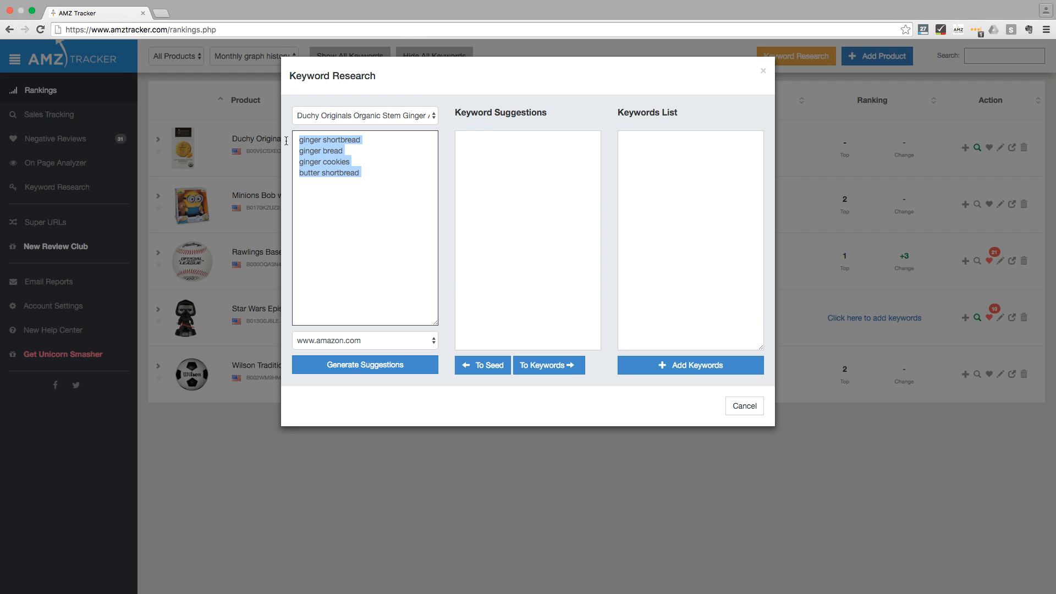
pyautogui.moveTo(384, 152)
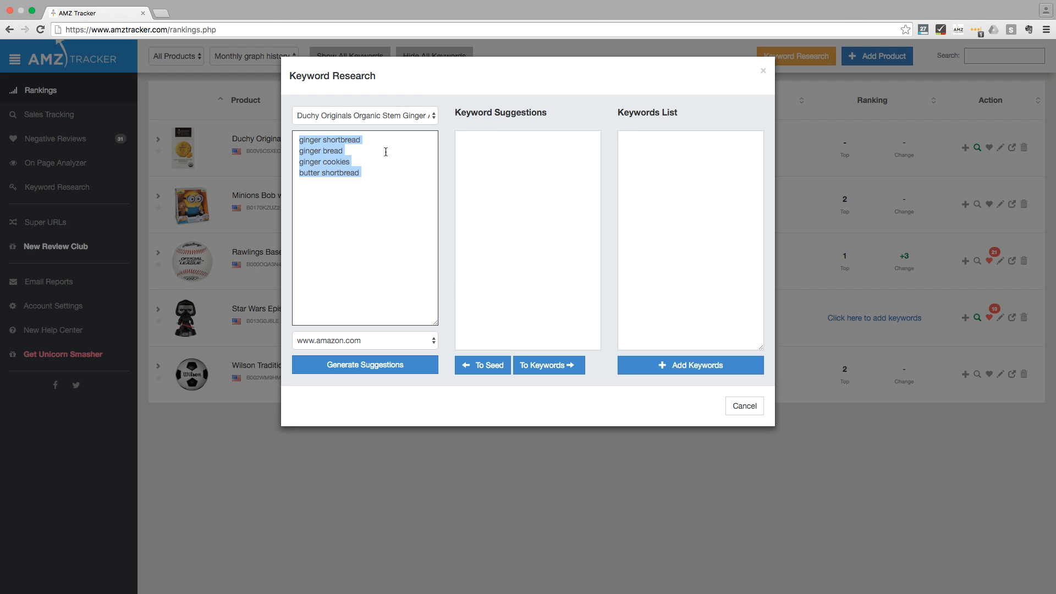
pyautogui.click(390, 153)
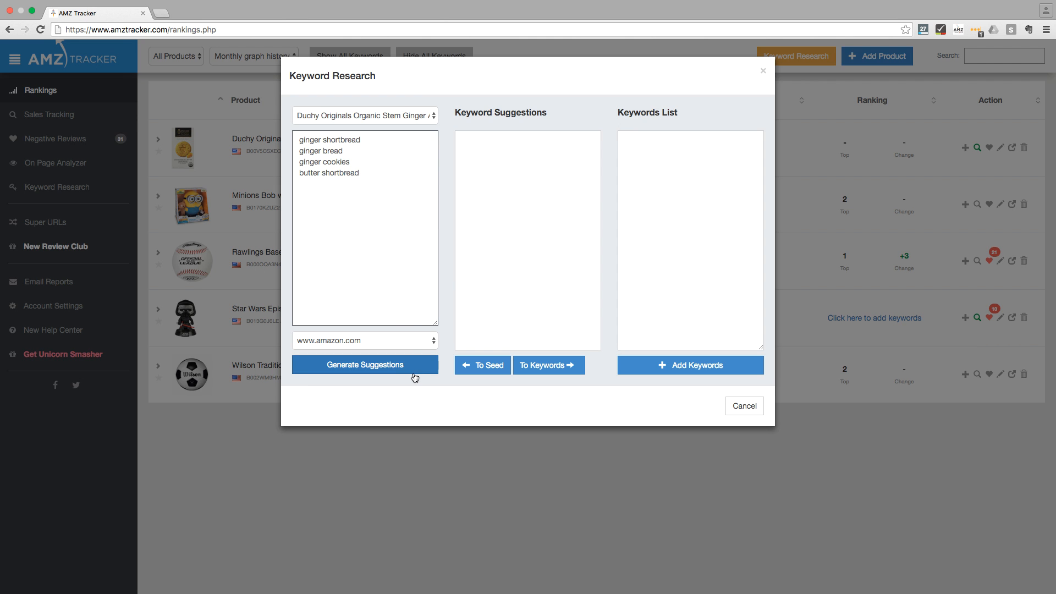
# Generate suggestions and send gingerbread, gingerbread cookies and ginger shortbread cookies to the seeds
pyautogui.click(364, 364)
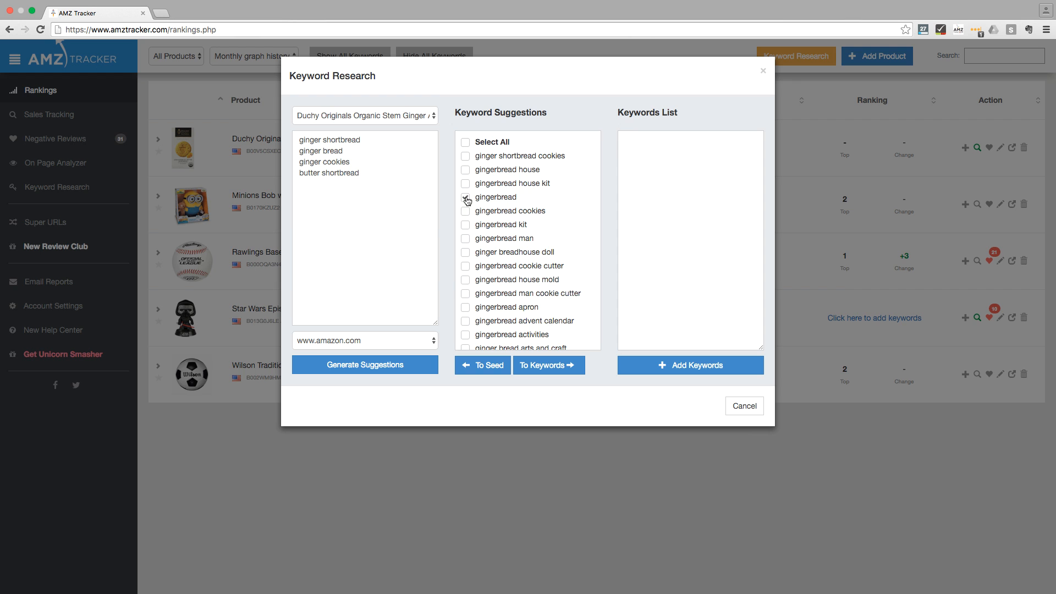
pyautogui.click(465, 196)
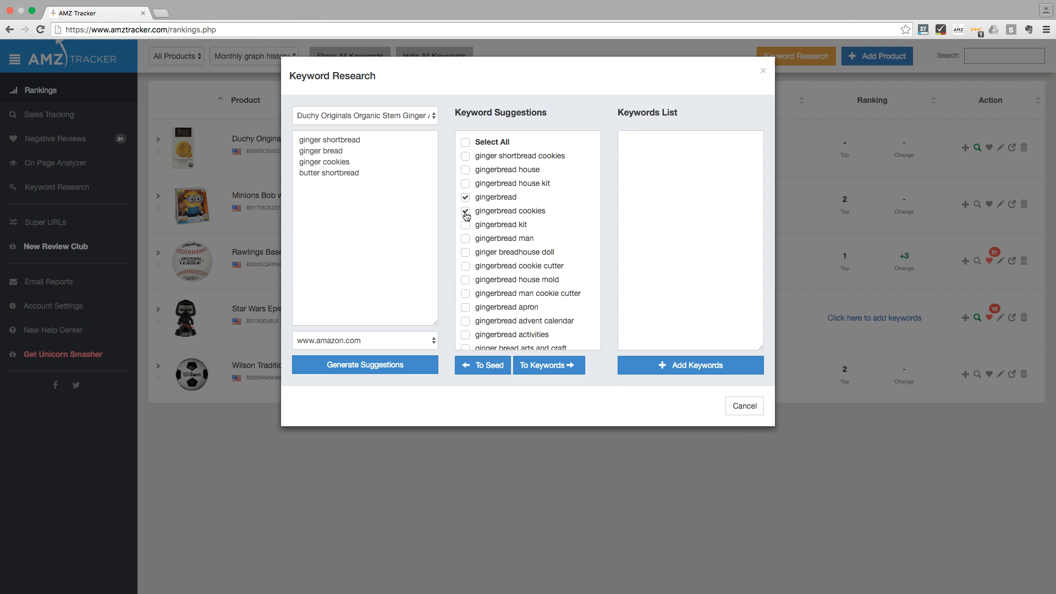
pyautogui.click(466, 155)
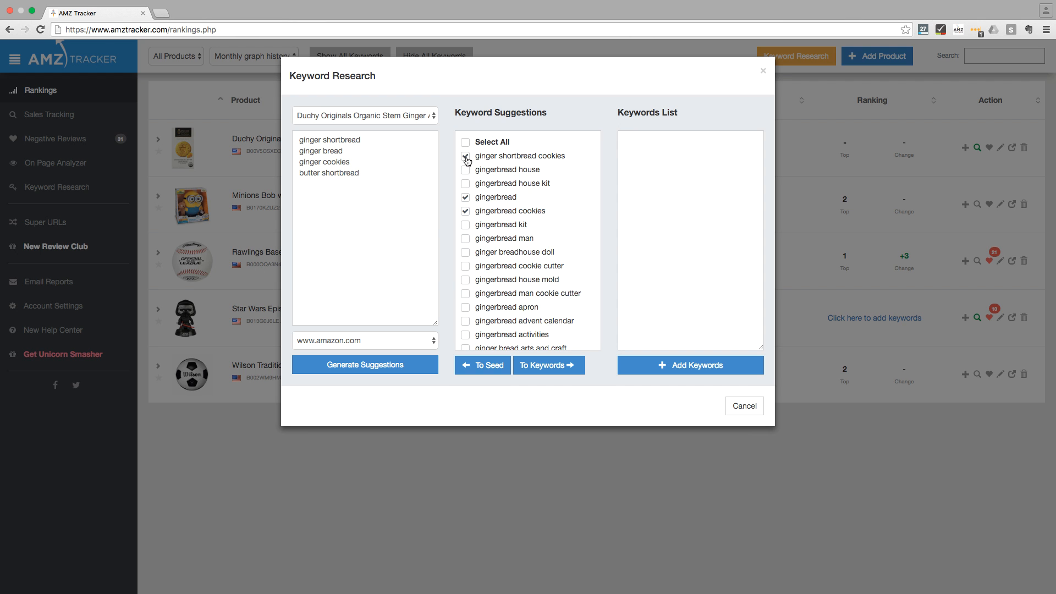
pyautogui.click(364, 229)
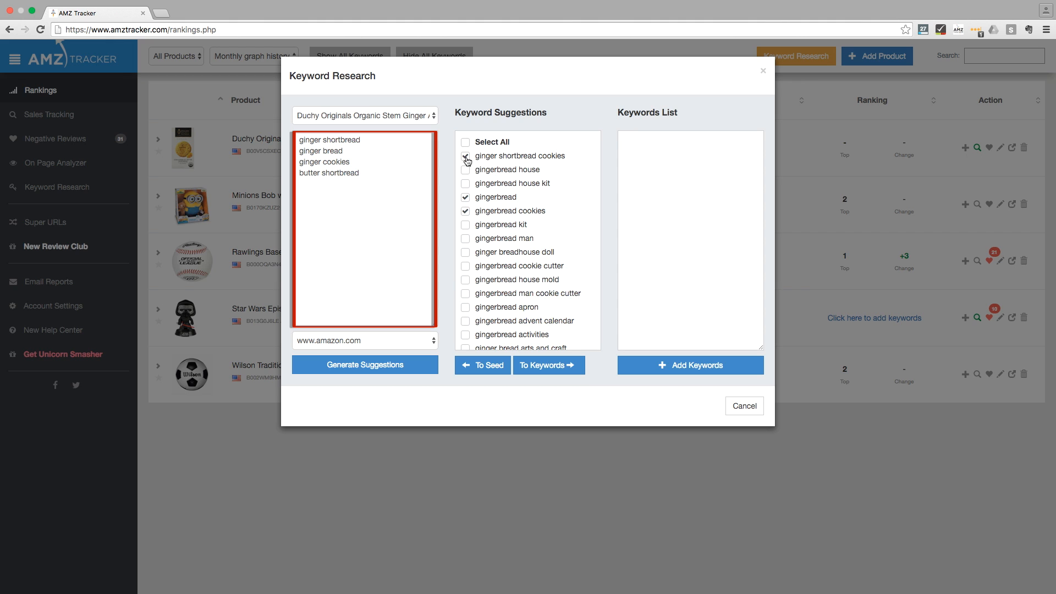
pyautogui.click(690, 238)
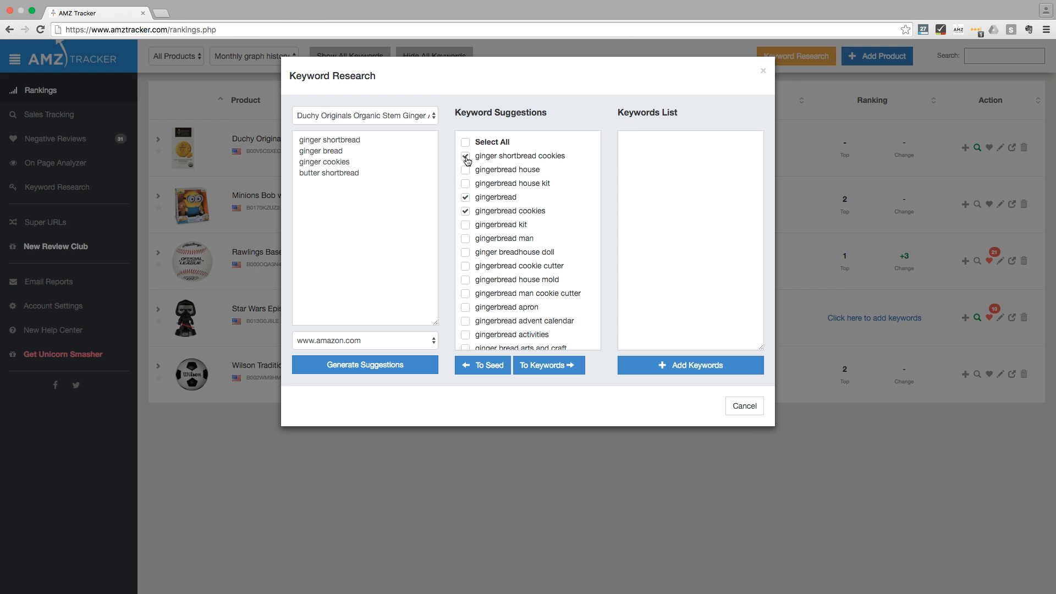
pyautogui.click(465, 155)
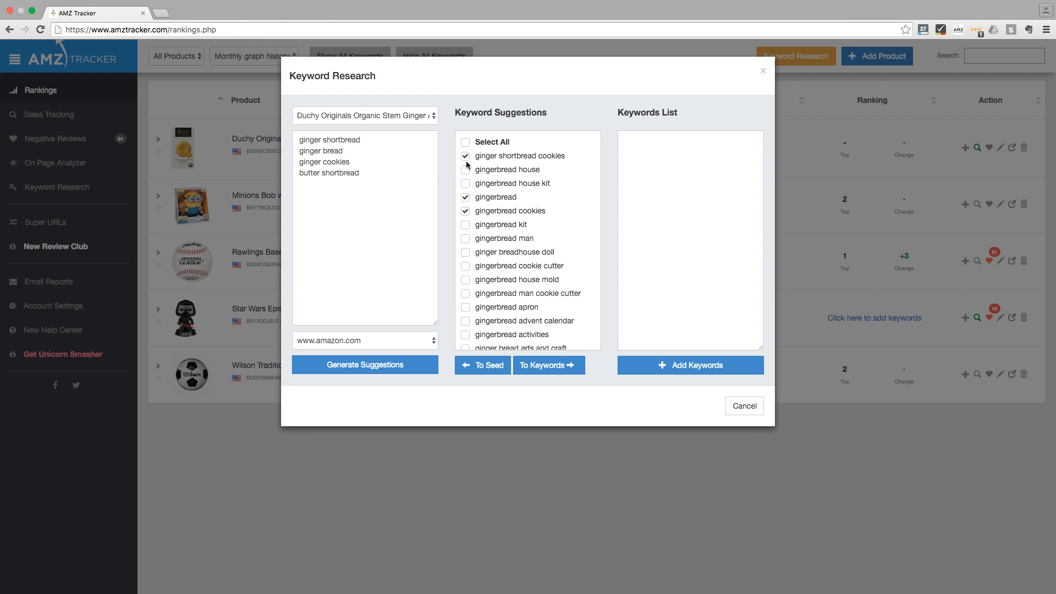
pyautogui.click(482, 364)
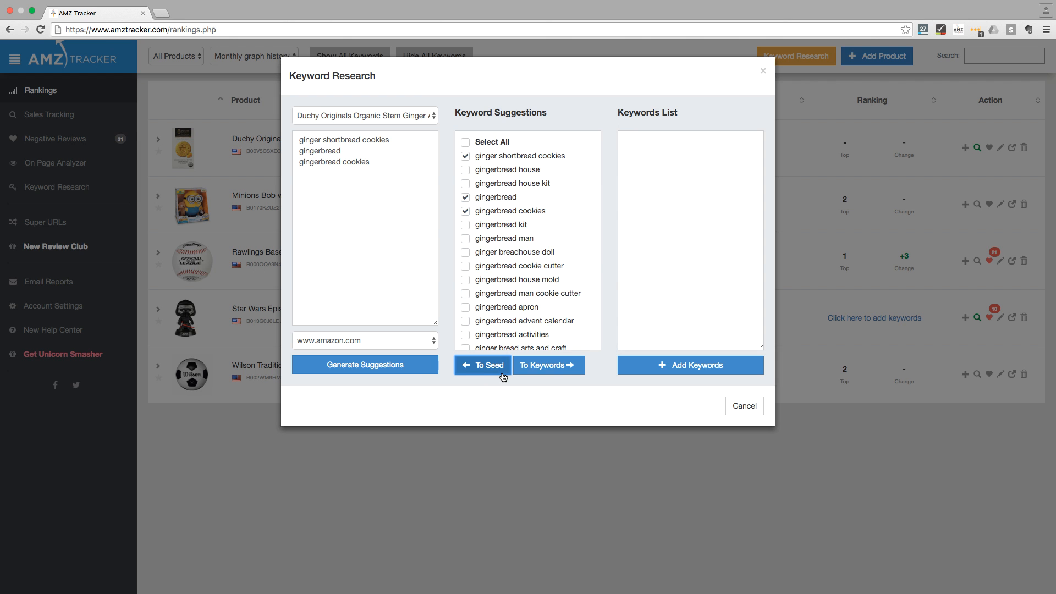
# Regenerate suggestions and add gingerbread house and gingerbread cookies as product keywords
pyautogui.click(365, 364)
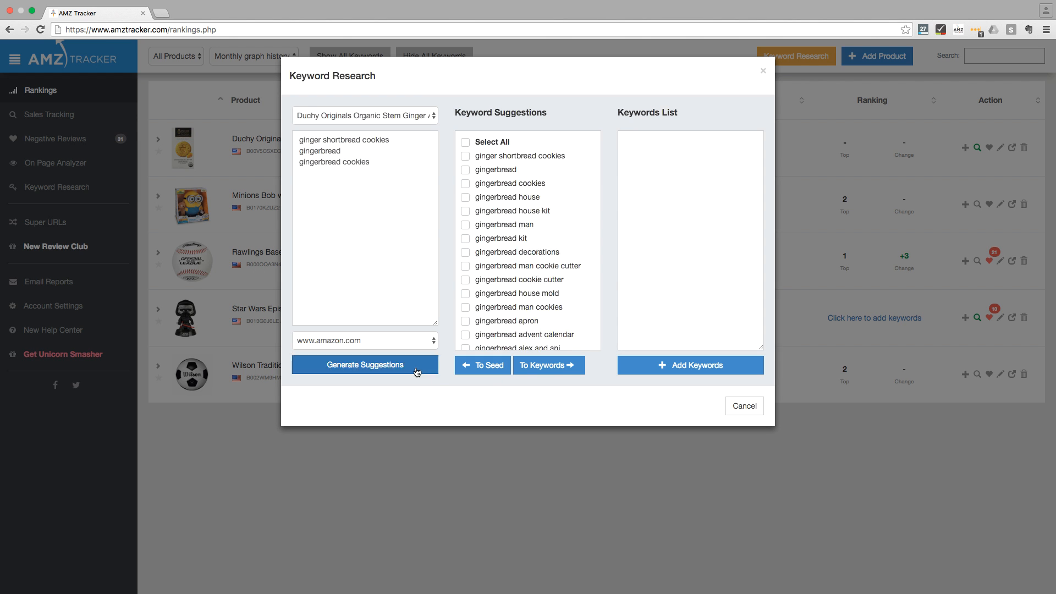
pyautogui.click(465, 197)
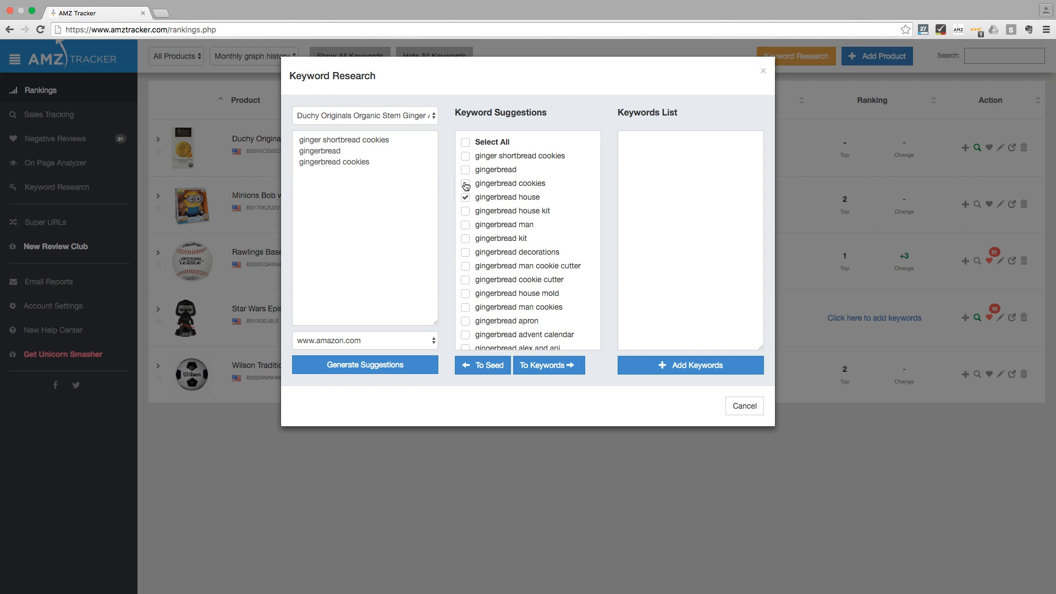
pyautogui.click(465, 184)
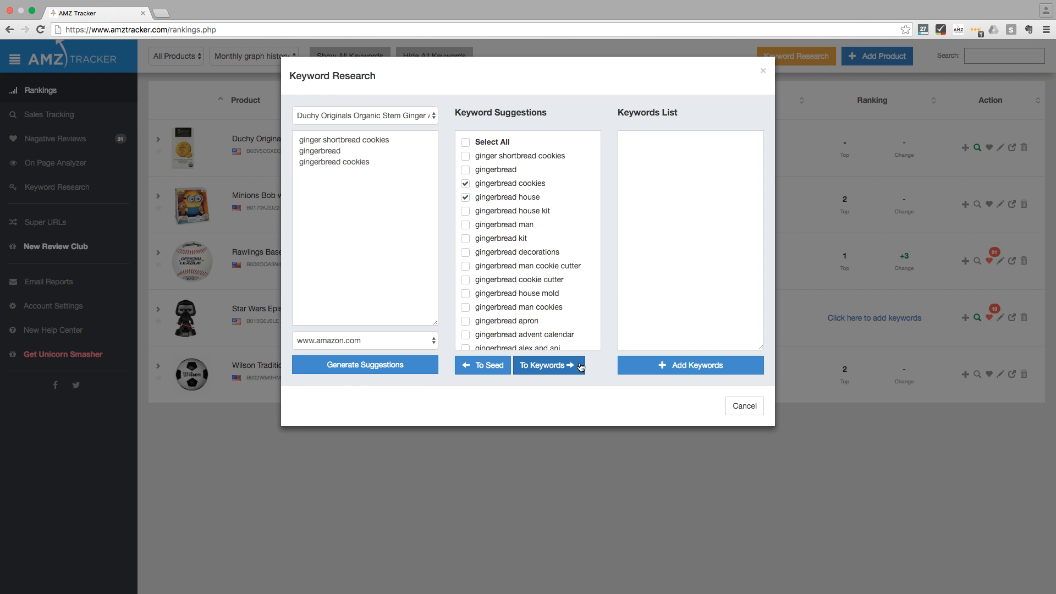
pyautogui.click(547, 365)
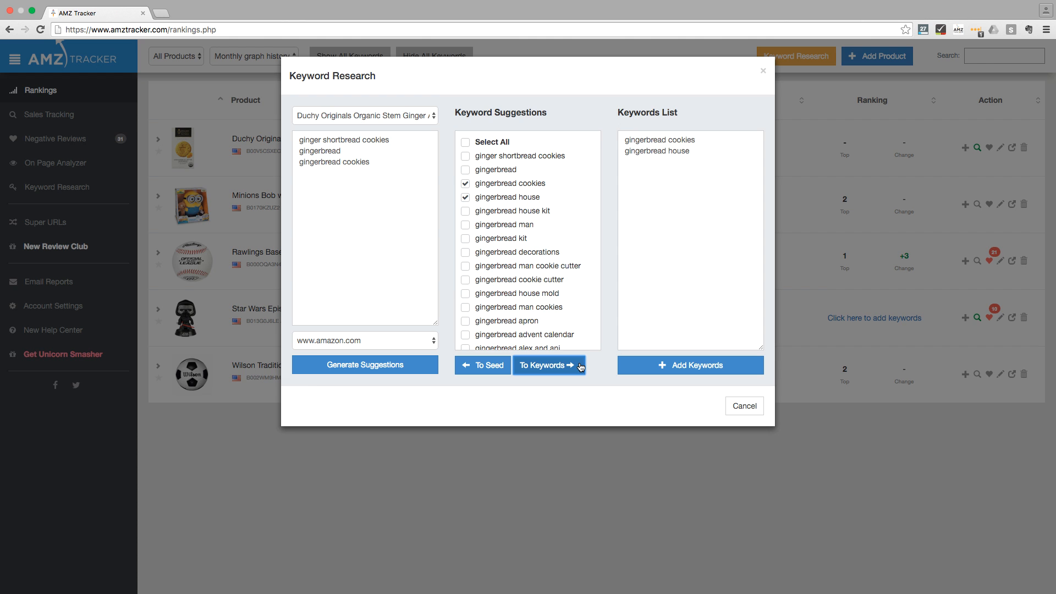
pyautogui.moveTo(631, 360)
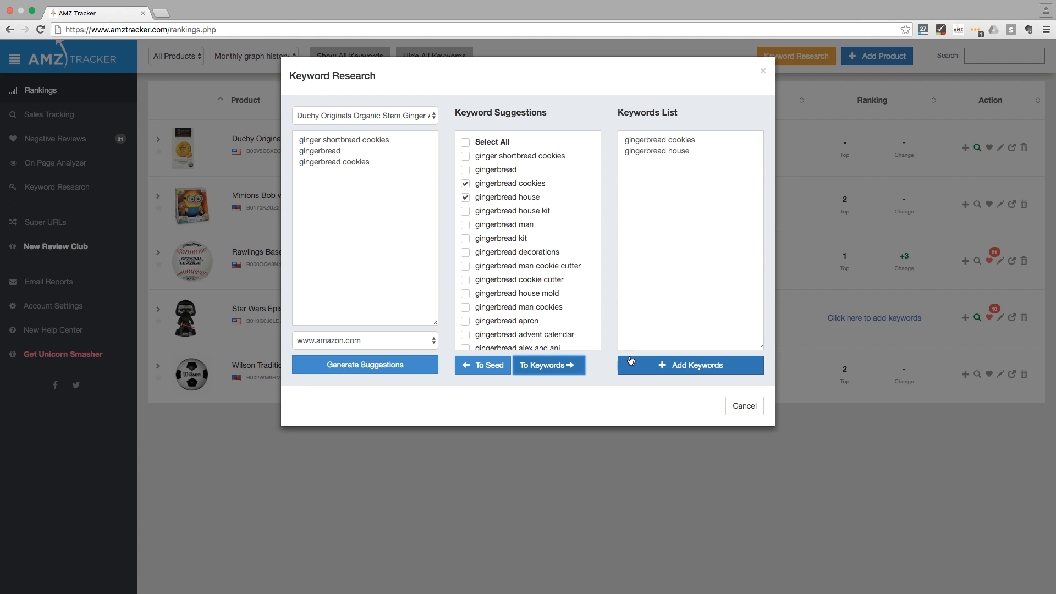
pyautogui.click(689, 365)
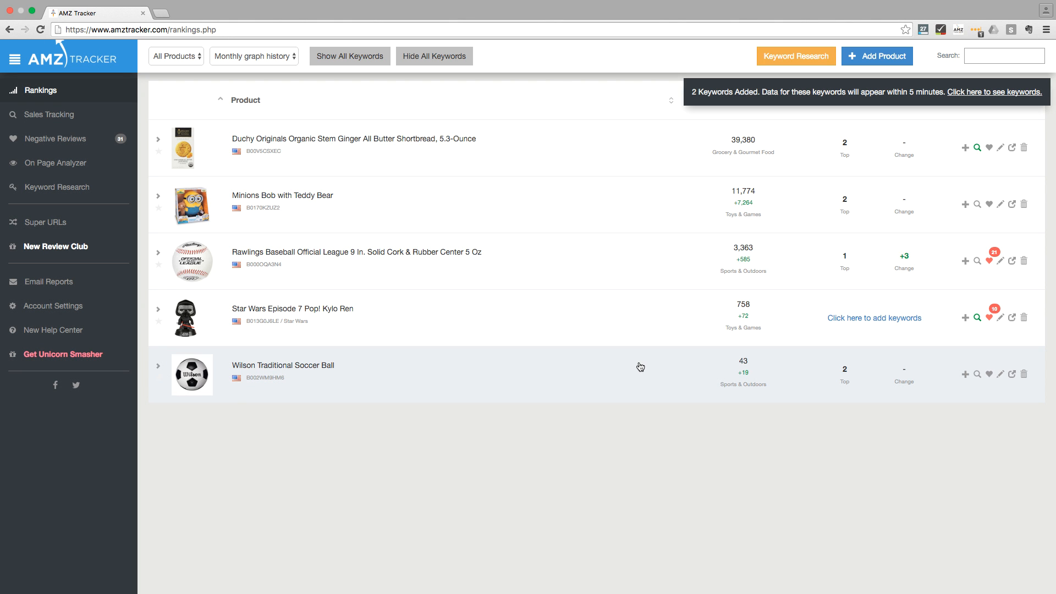
pyautogui.moveTo(457, 151)
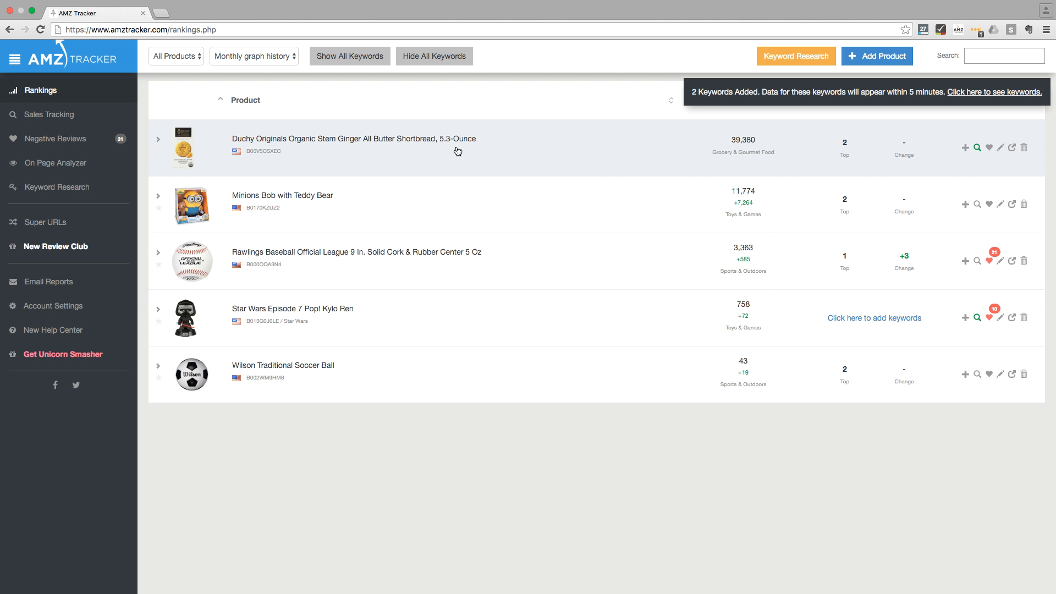
# Expand the Duchy Originals row to verify the two new keywords, then go to the Help Center
pyautogui.click(158, 139)
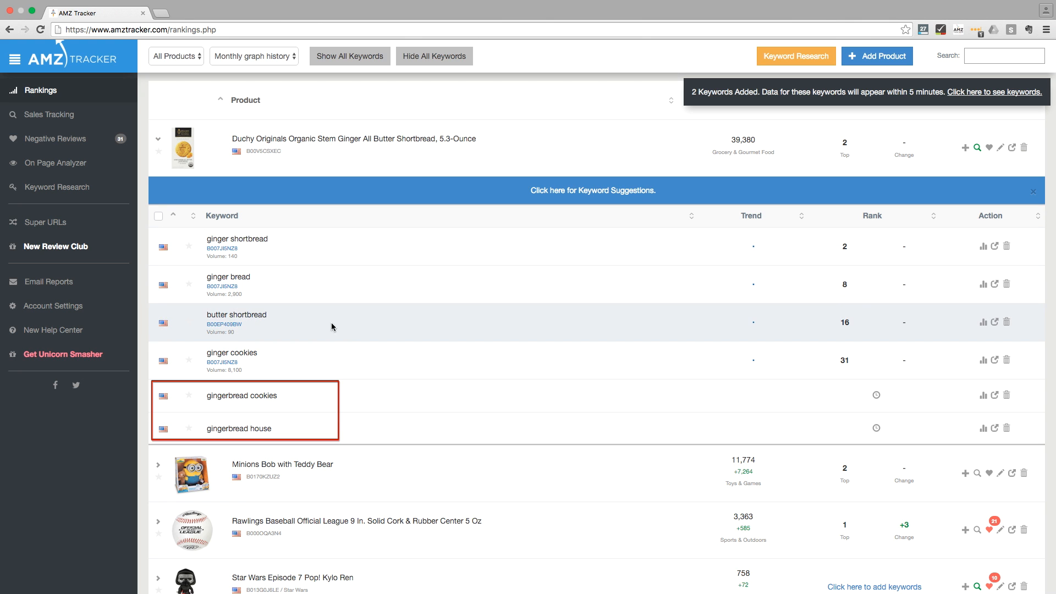
pyautogui.moveTo(322, 401)
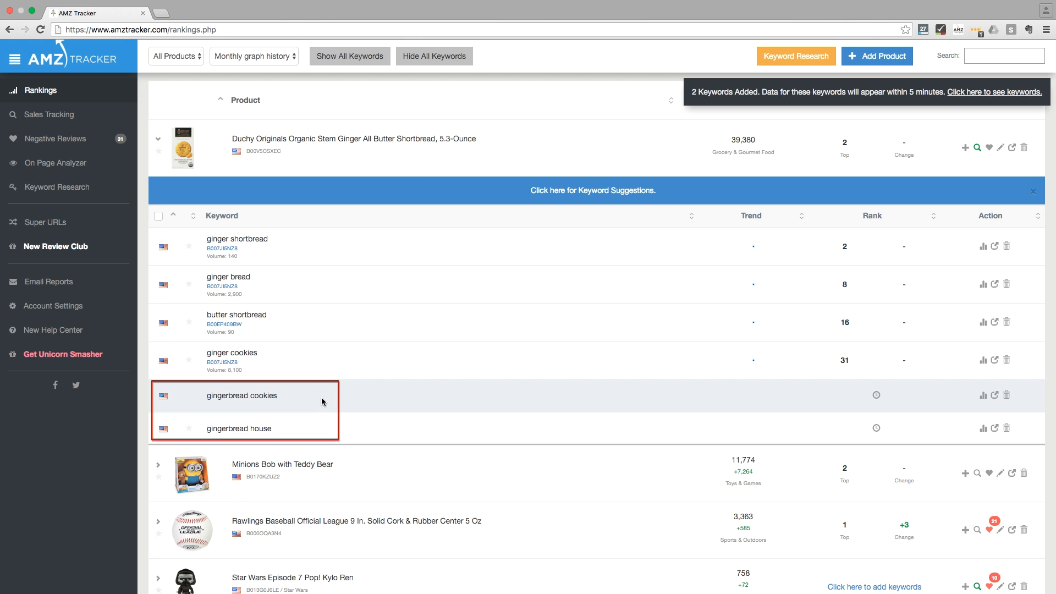
pyautogui.click(52, 329)
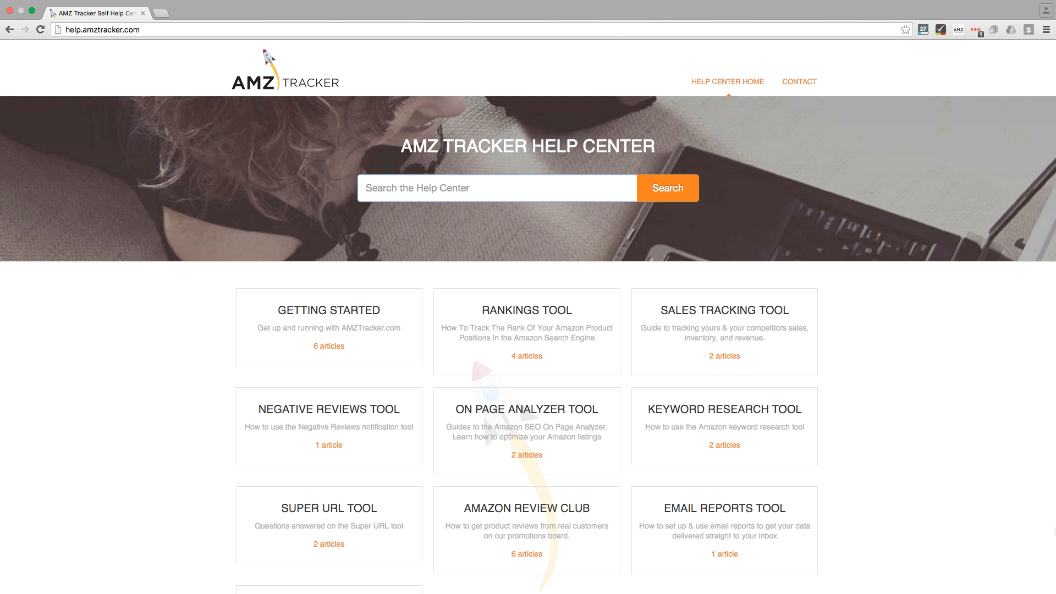